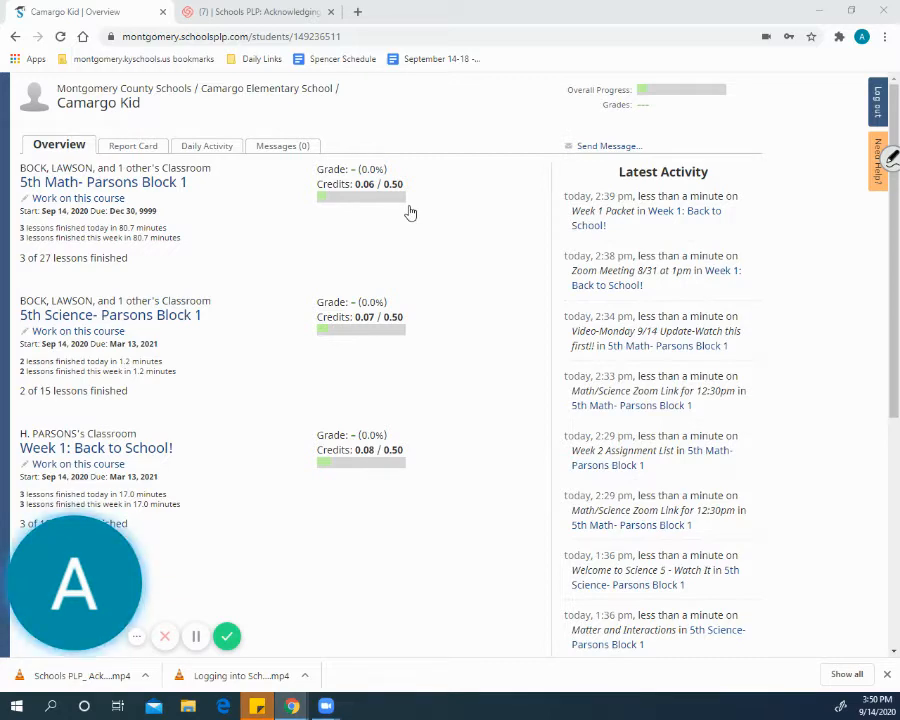
pyautogui.moveTo(430, 136)
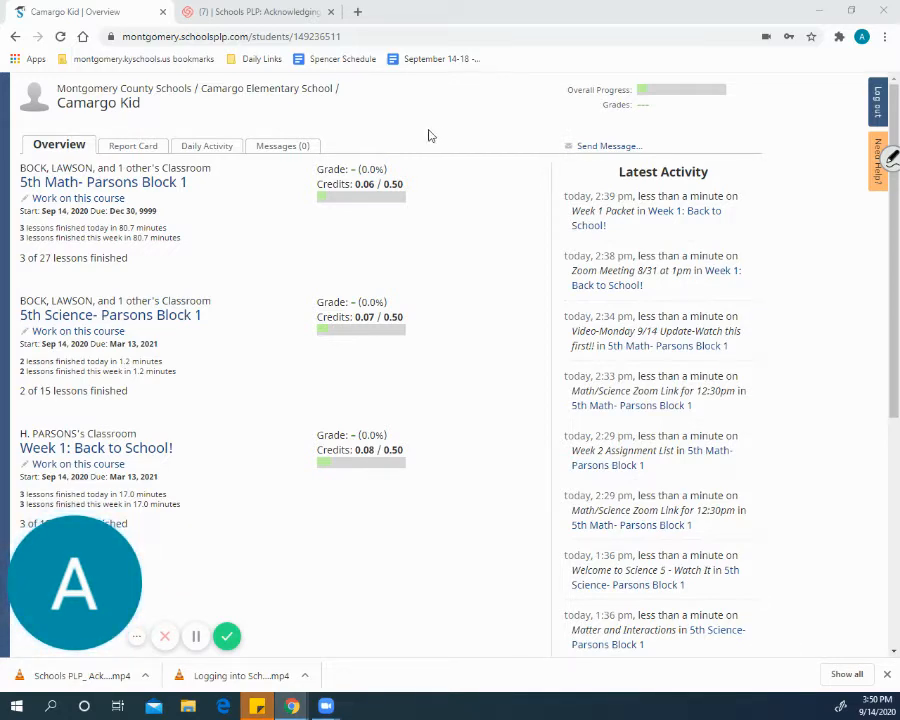
pyautogui.moveTo(530, 100)
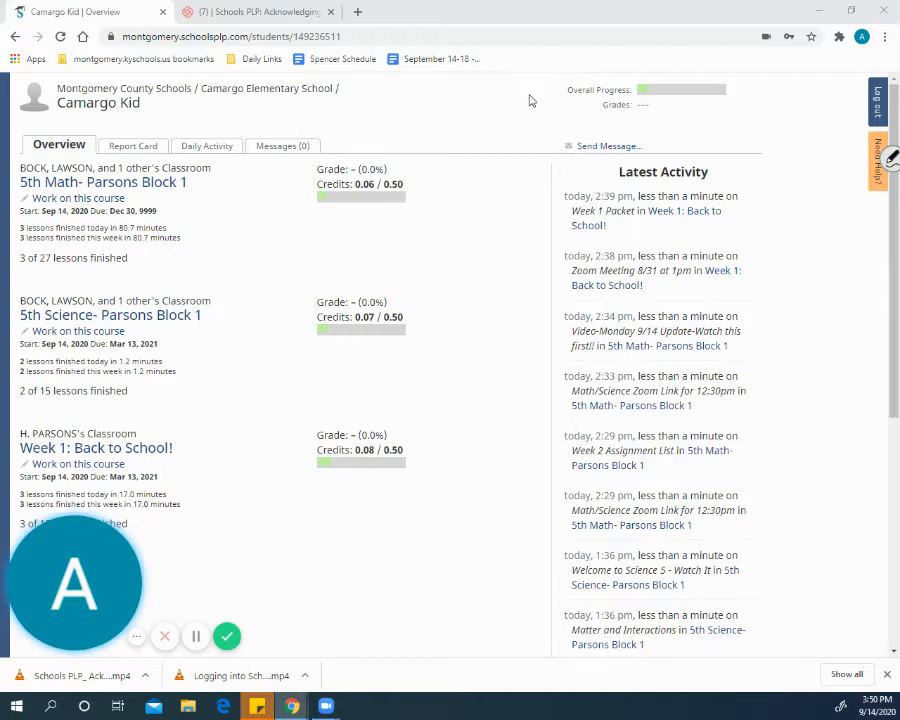
pyautogui.moveTo(596, 150)
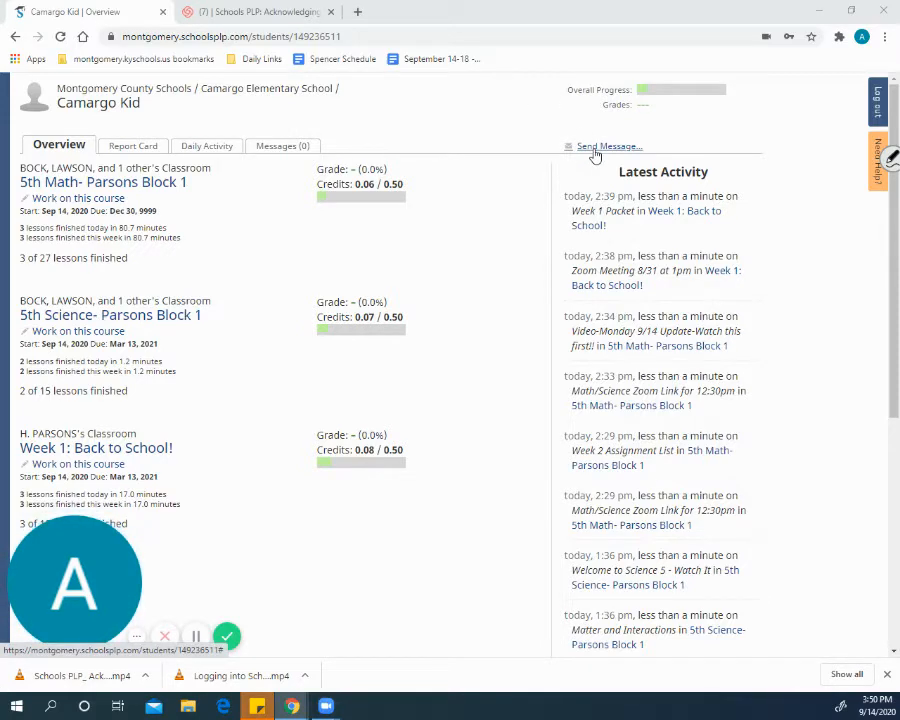
pyautogui.click(608, 146)
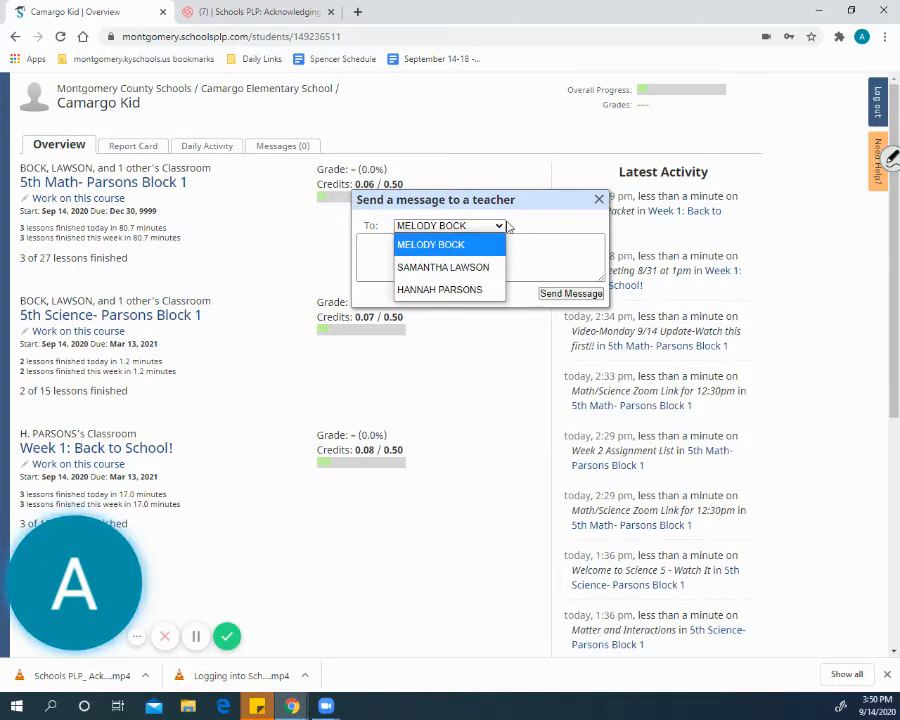
pyautogui.moveTo(436, 288)
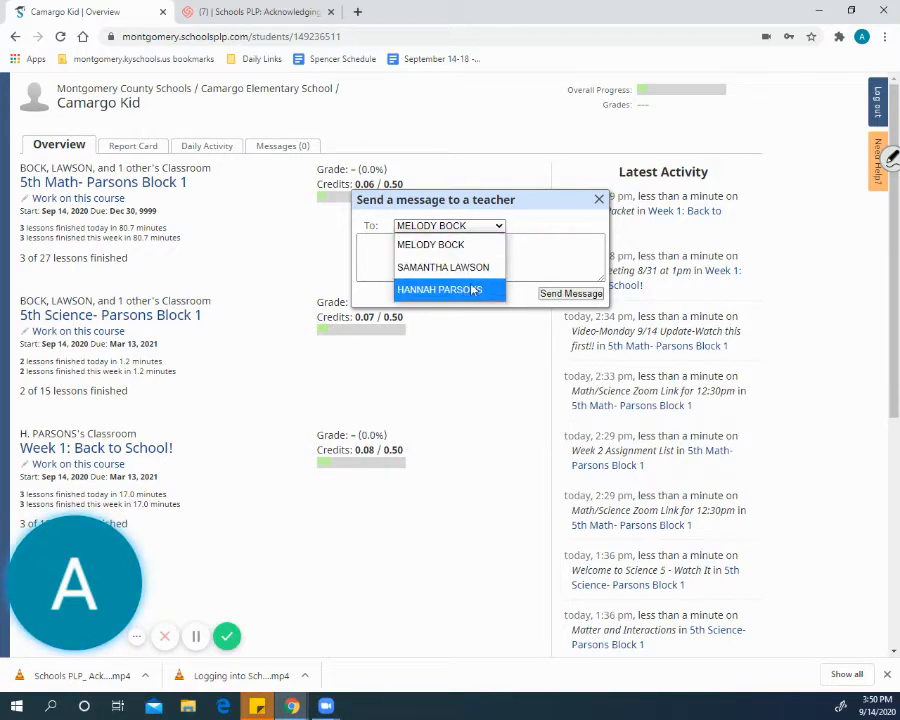
pyautogui.moveTo(478, 288)
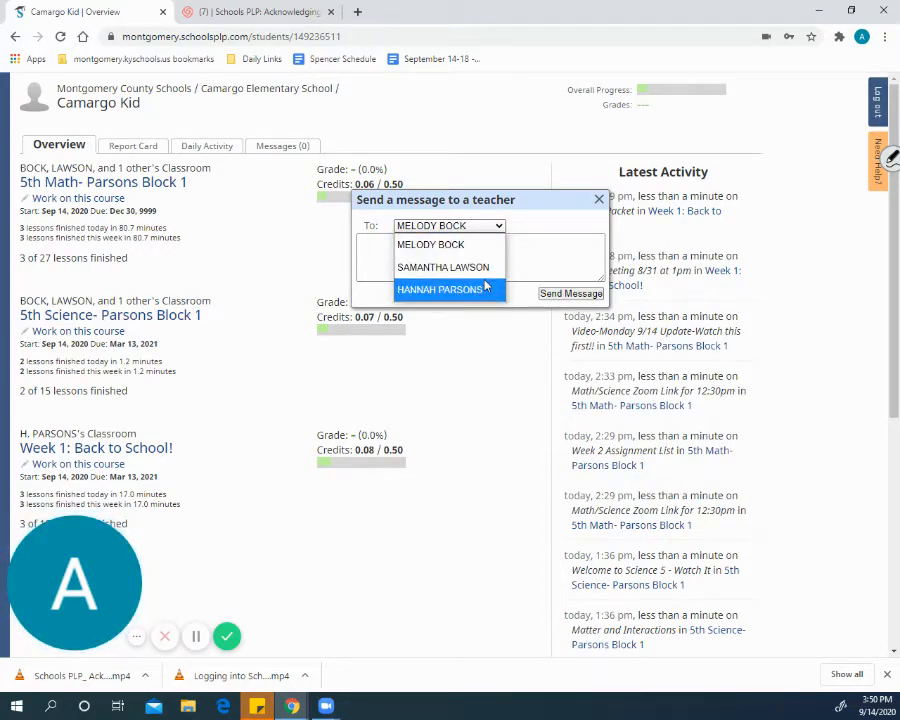
pyautogui.click(440, 288)
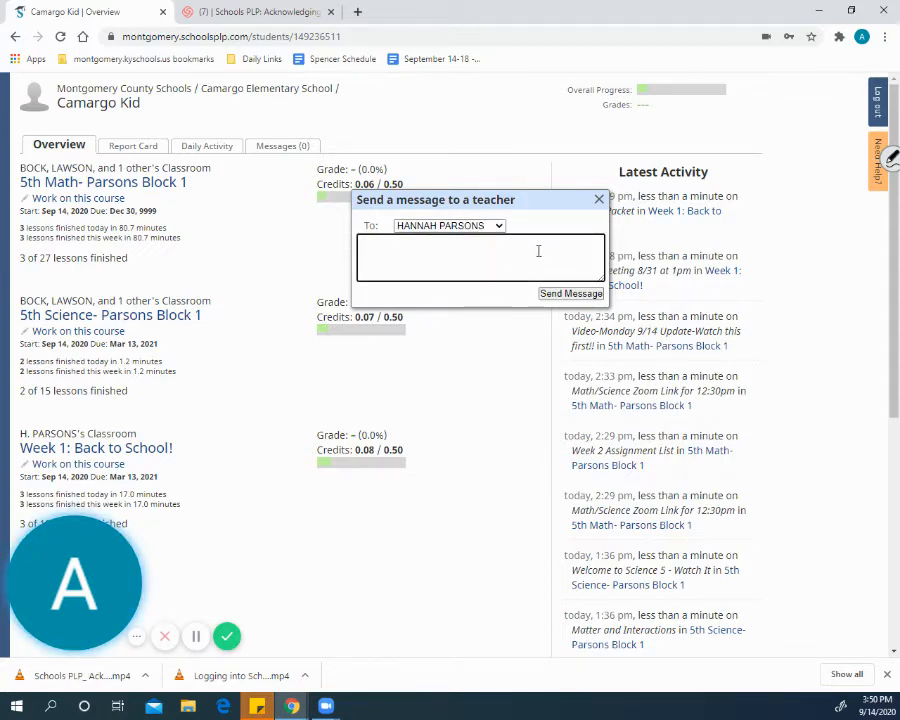
# - Write 'My child needs help with 5th math lessons.' as the message to send
pyautogui.write('My child')
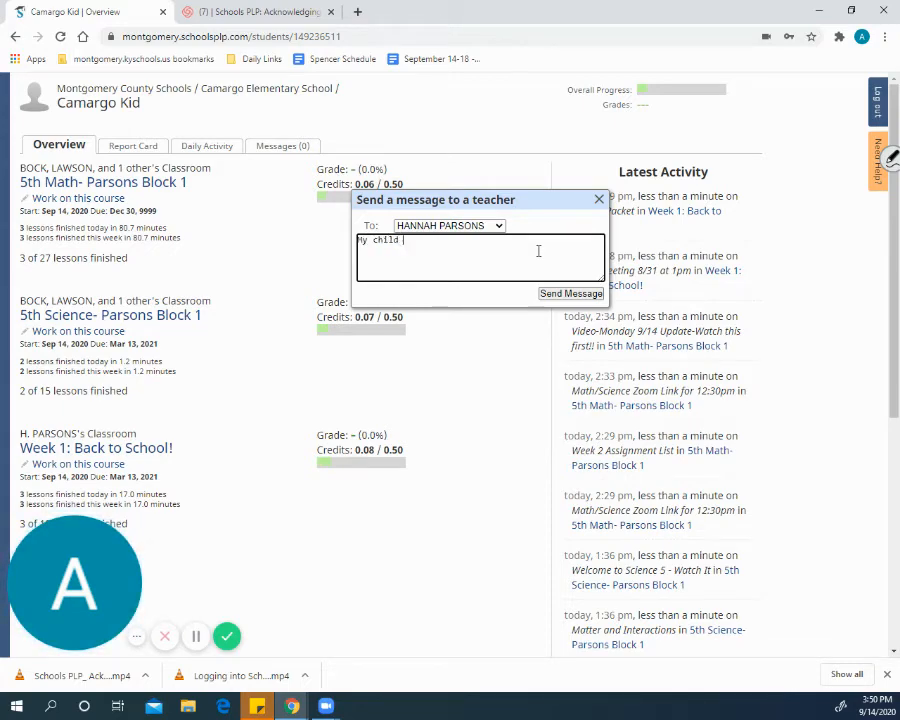
pyautogui.write('needs help with 5th Math Monday')
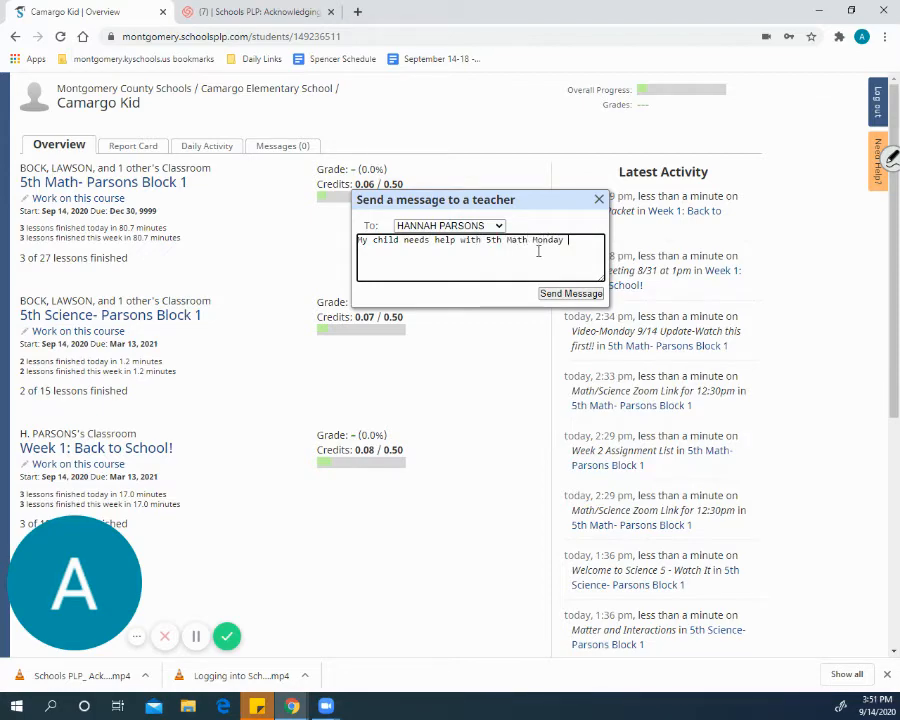
pyautogui.write('lessons.')
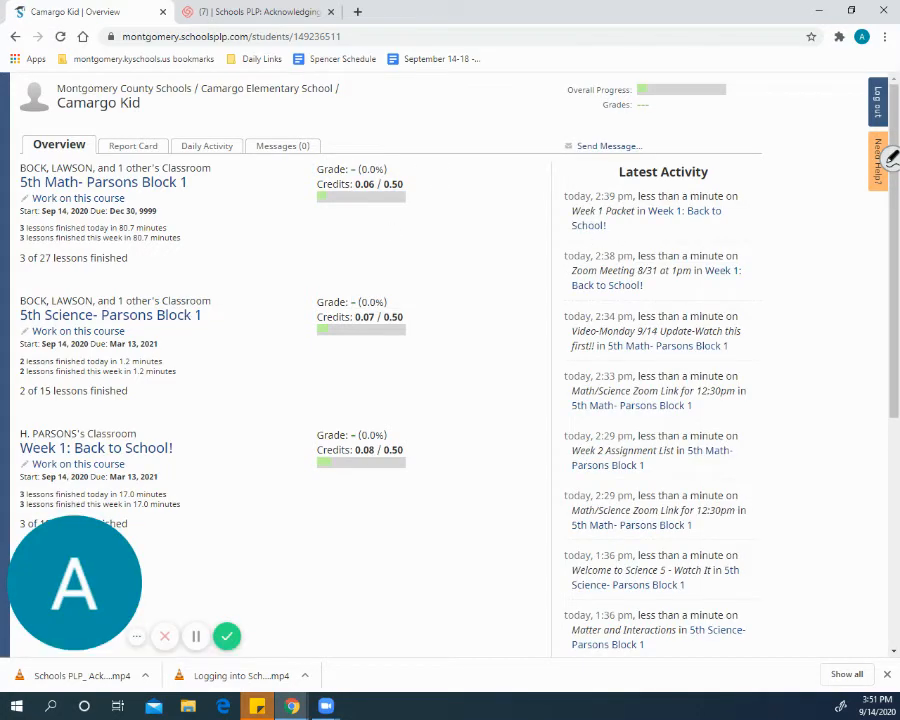
pyautogui.moveTo(284, 144)
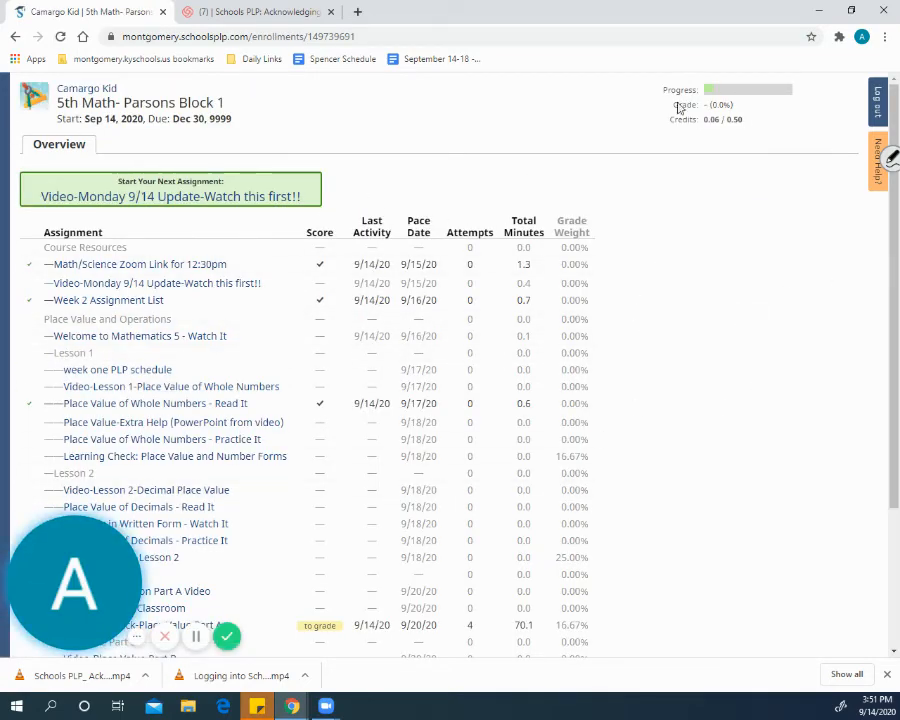
pyautogui.moveTo(864, 104)
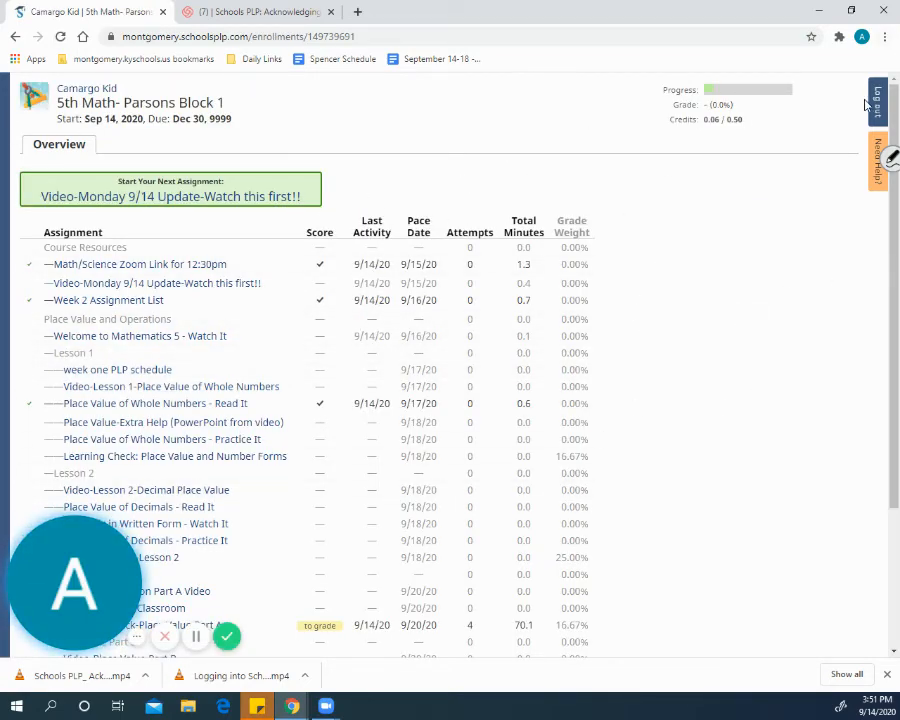
# - Log out of the account, returning to the Montgomery County Schools login page
pyautogui.click(876, 100)
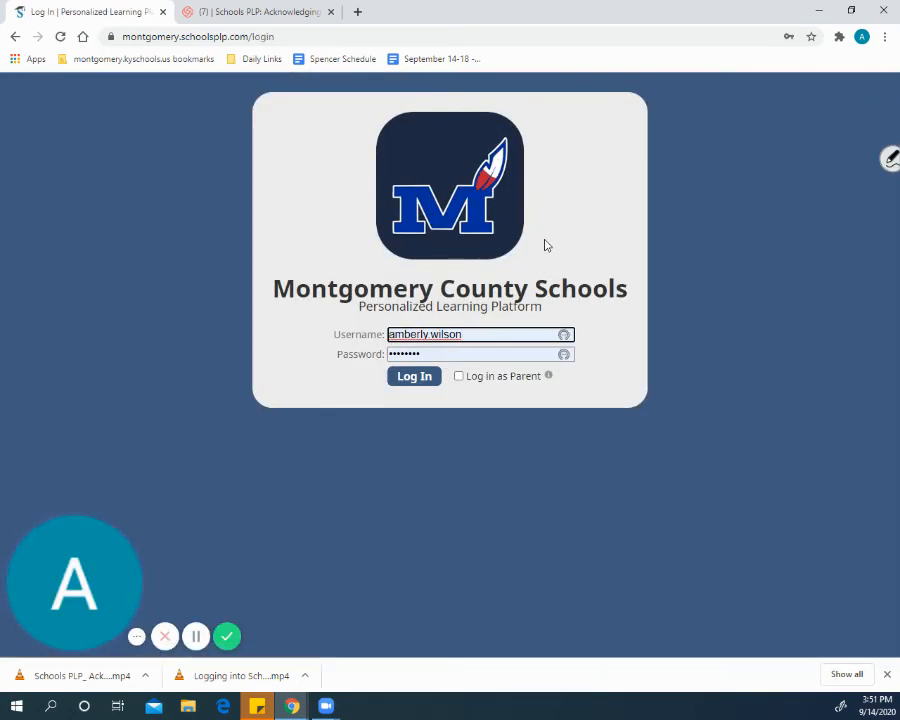
pyautogui.moveTo(230, 618)
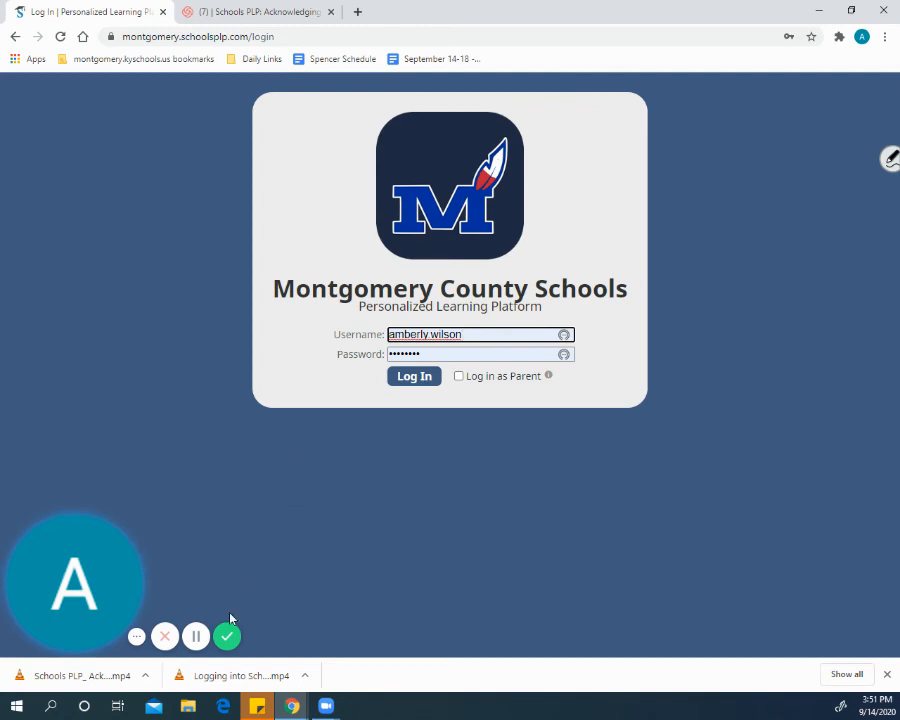
pyautogui.moveTo(228, 636)
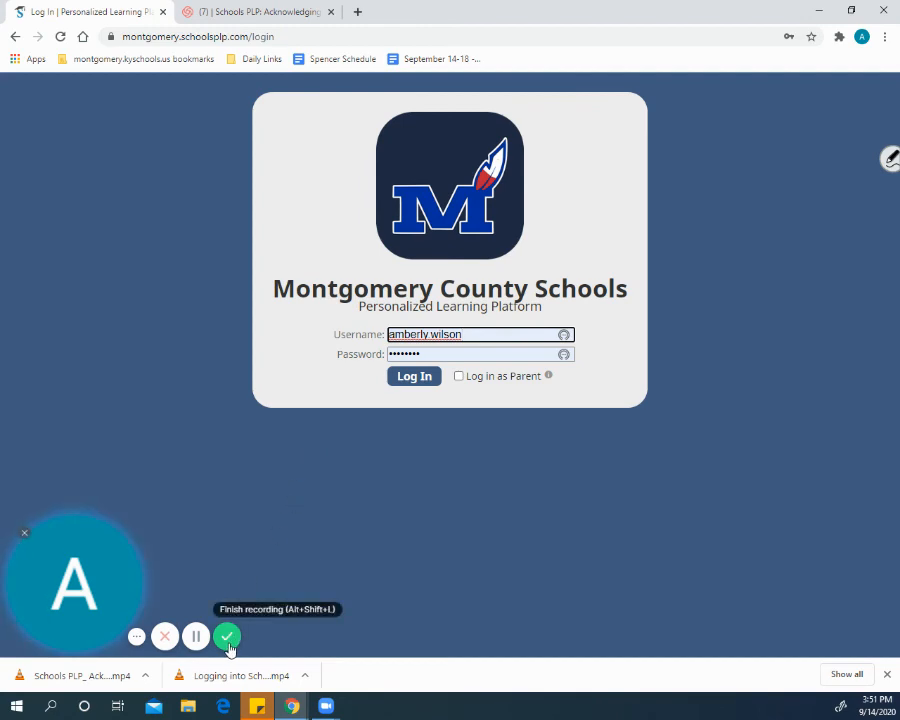